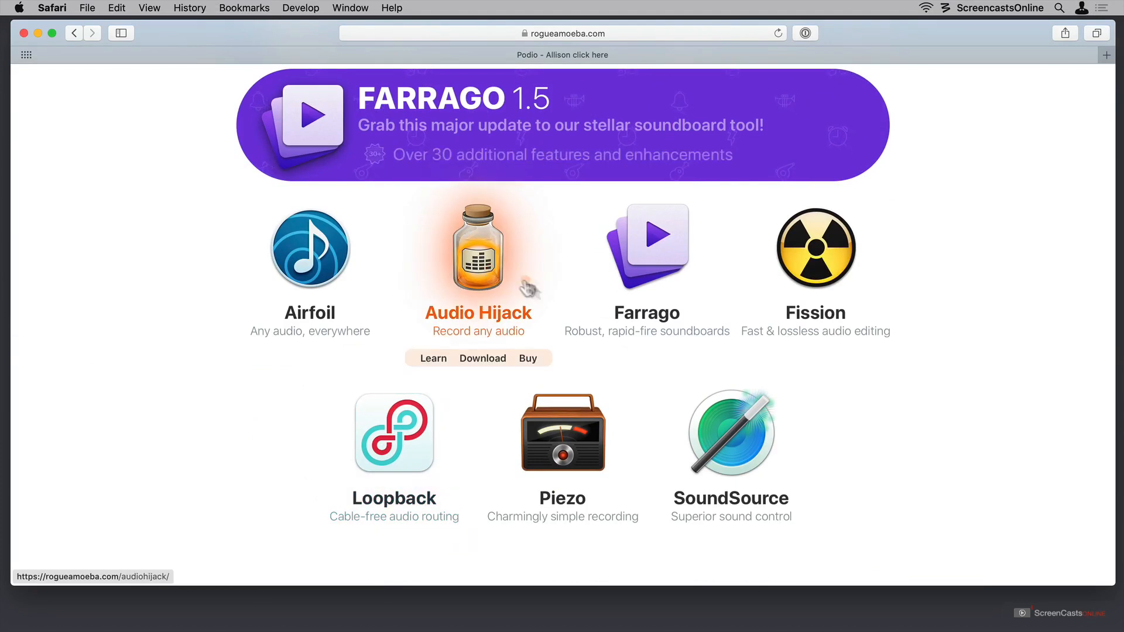
pyautogui.moveTo(731, 432)
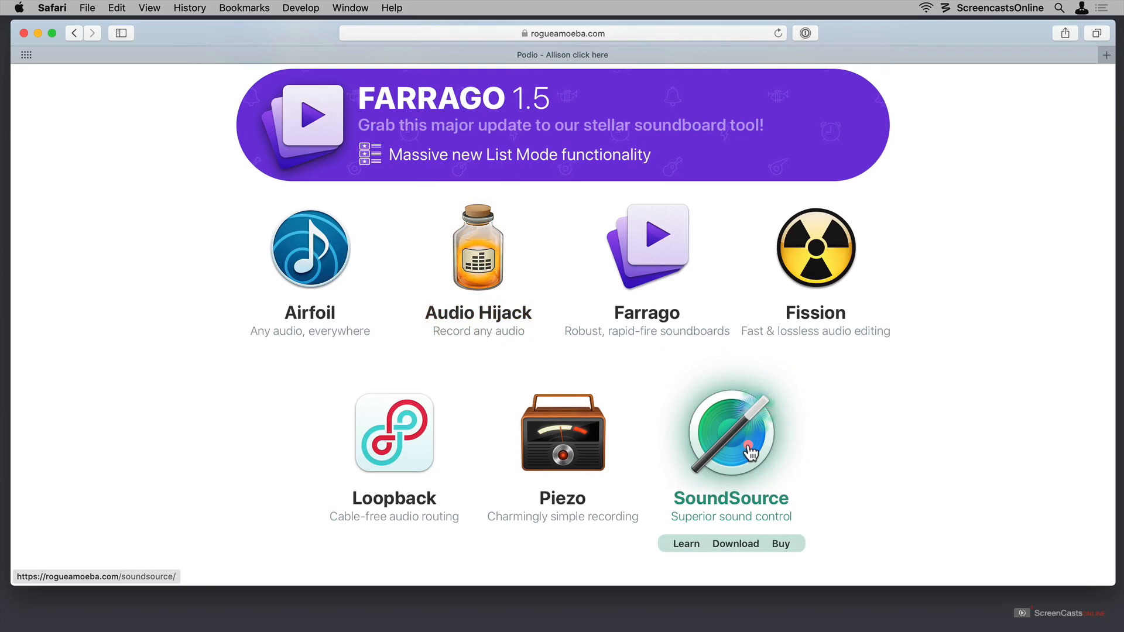
pyautogui.moveTo(317, 423)
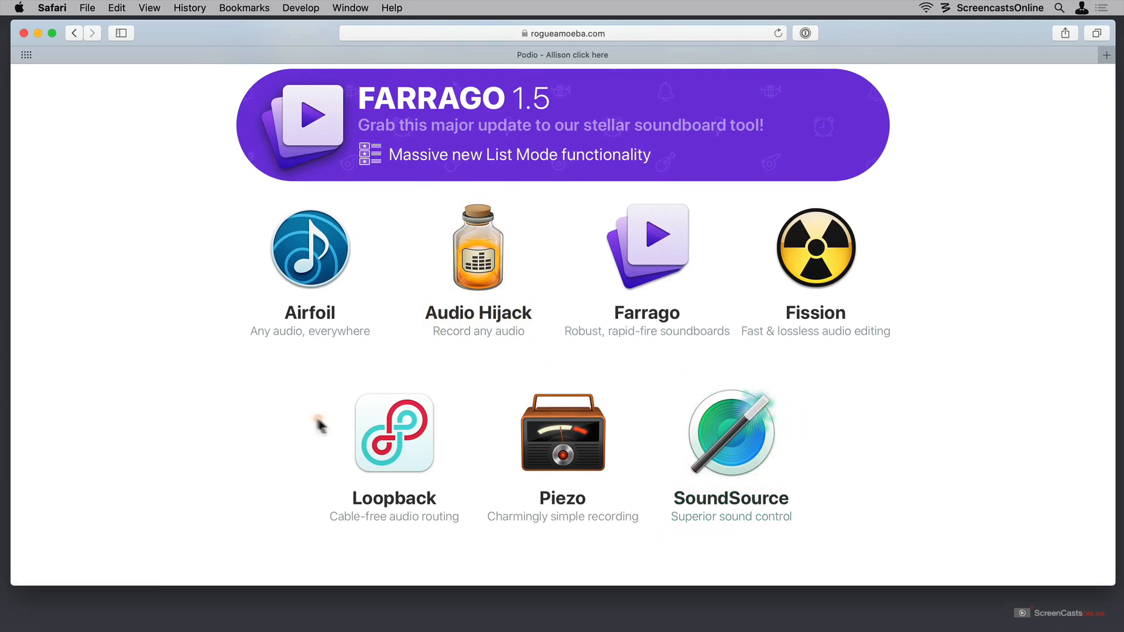
# Open the Loopback product page from the Rogue Amoeba apps grid.
pyautogui.click(393, 432)
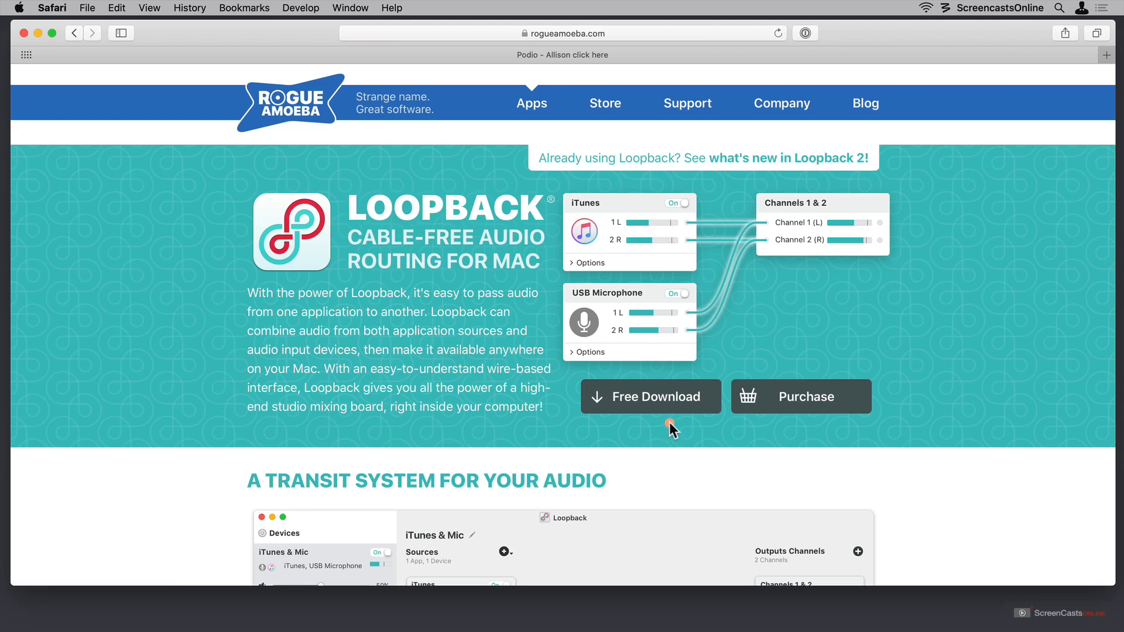
pyautogui.moveTo(809, 396)
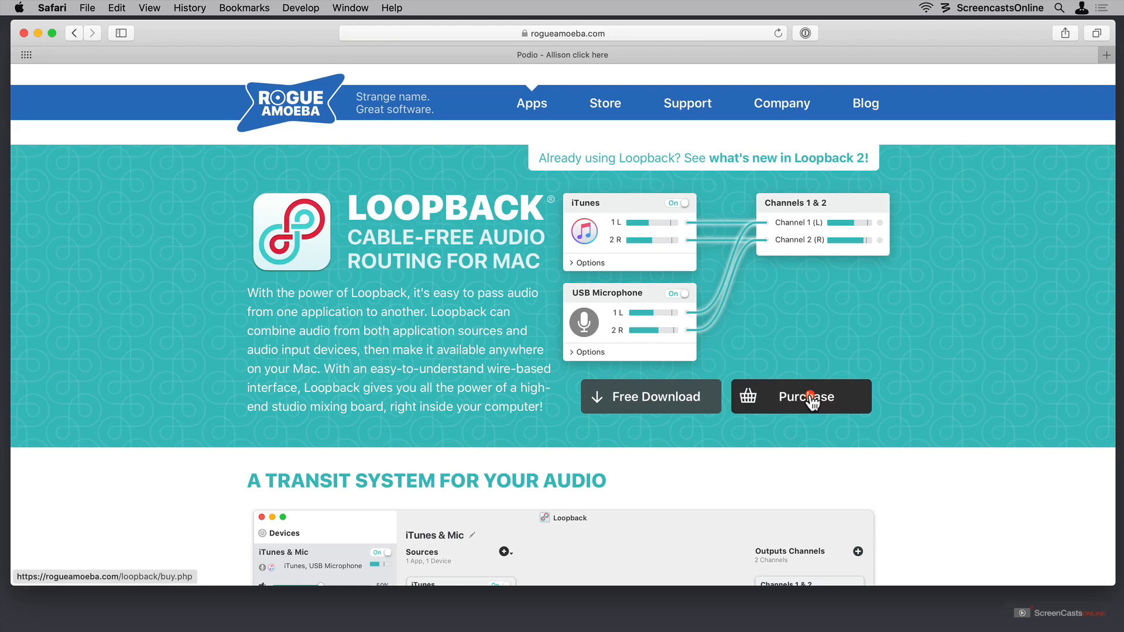
# Go to the Loopback purchase page listing the $99 license key and bundles.
pyautogui.click(801, 397)
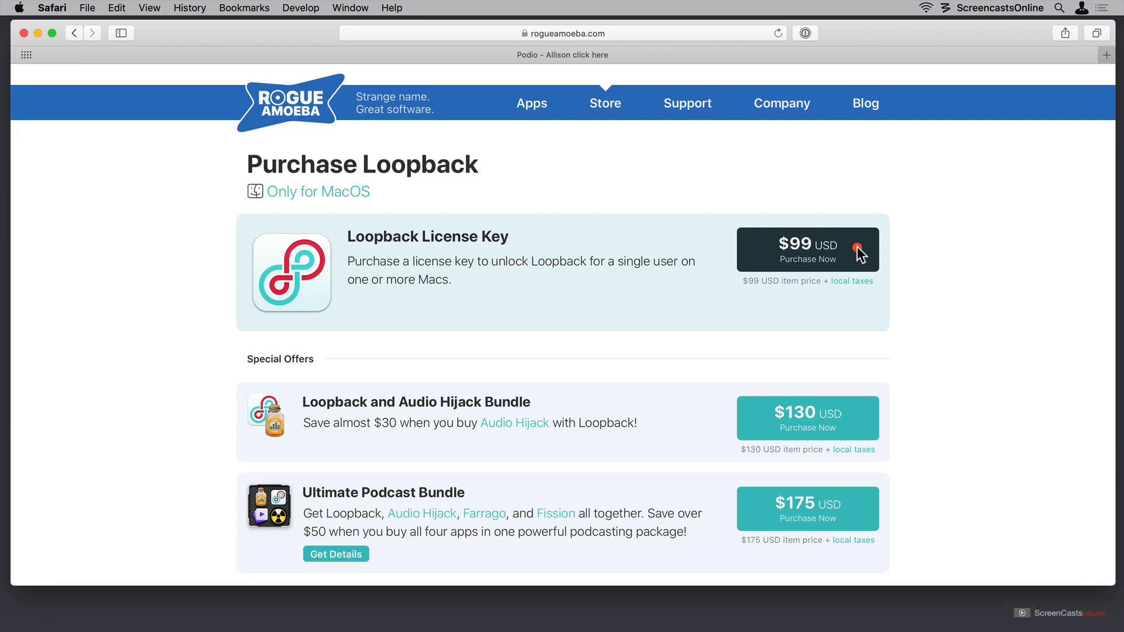
# Review the Loopback pricing options, then return to the Loopback product page.
pyautogui.scroll(-3)
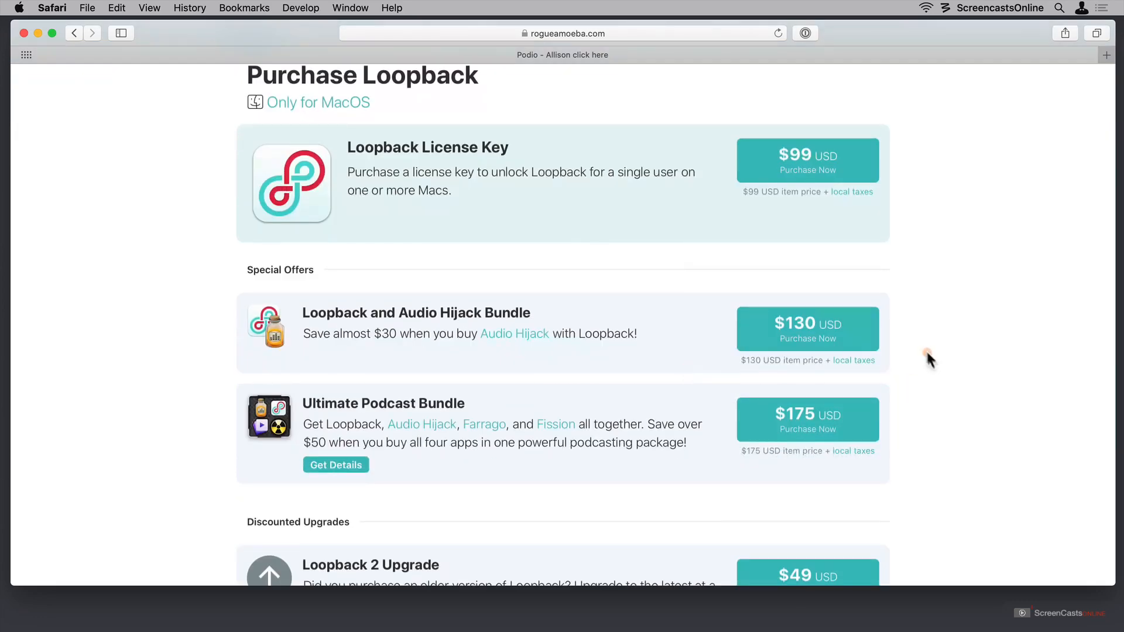
pyautogui.moveTo(858, 338)
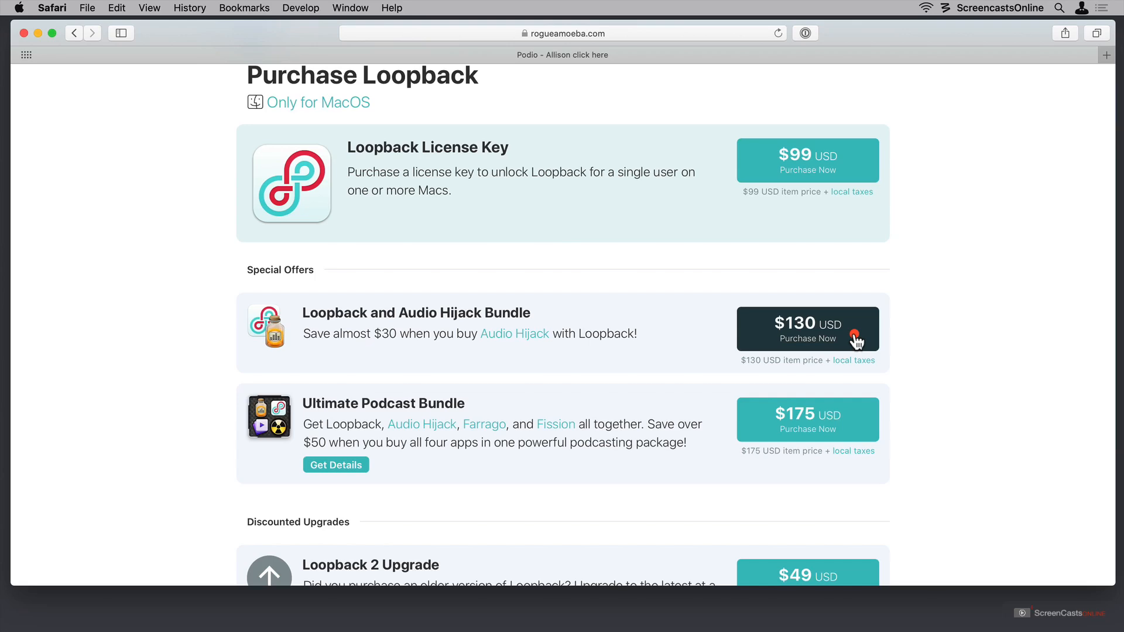
pyautogui.scroll(-3)
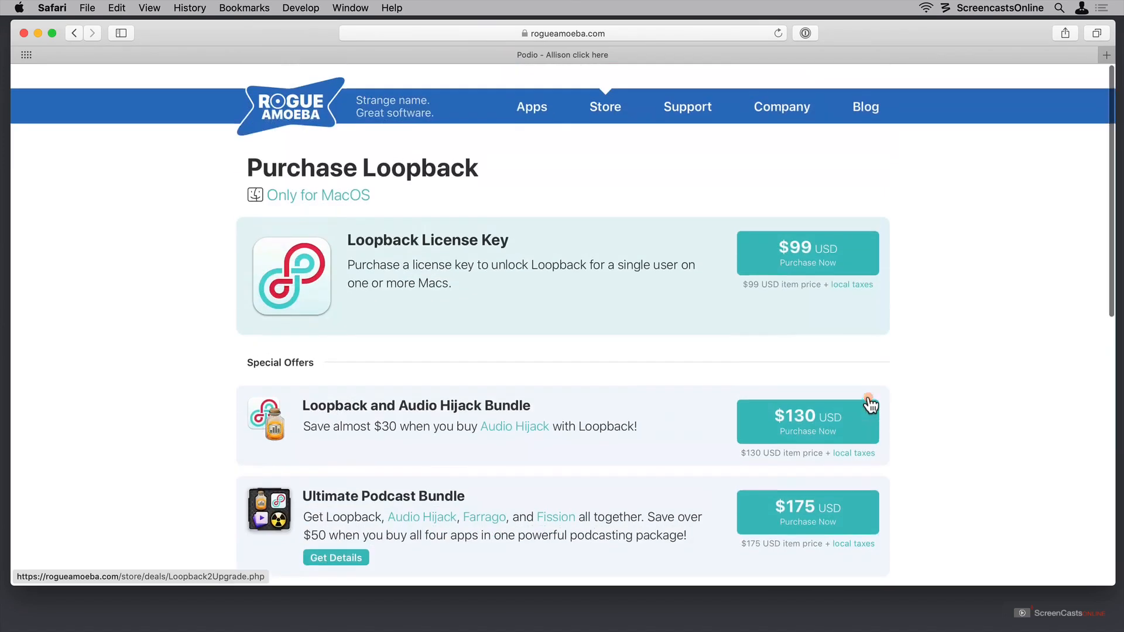
pyautogui.click(74, 32)
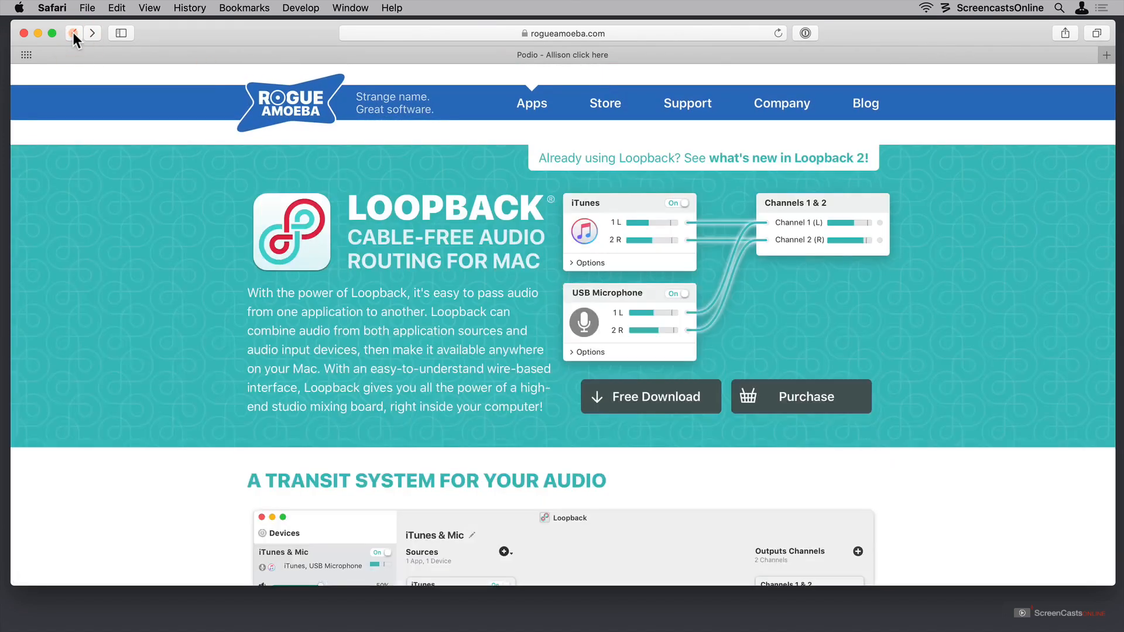